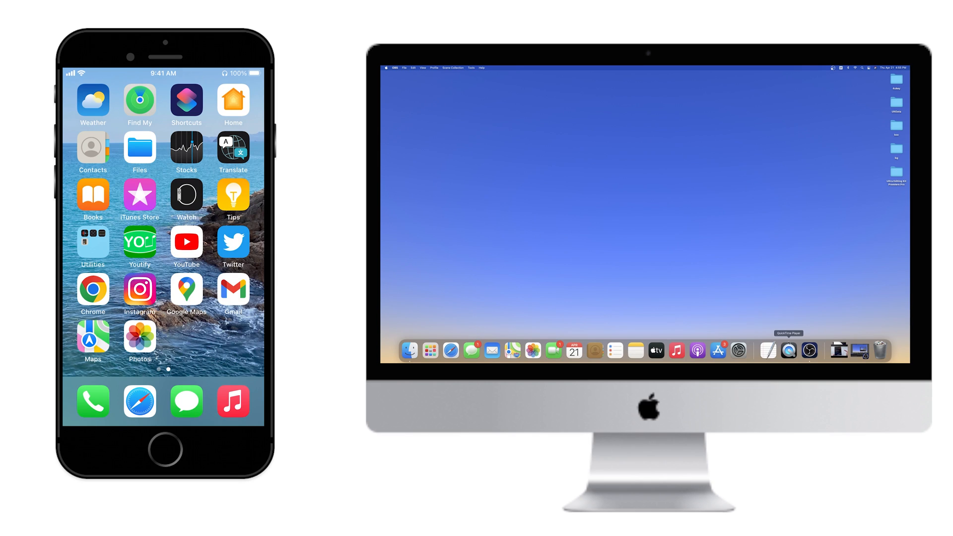
mouse_move(788, 350)
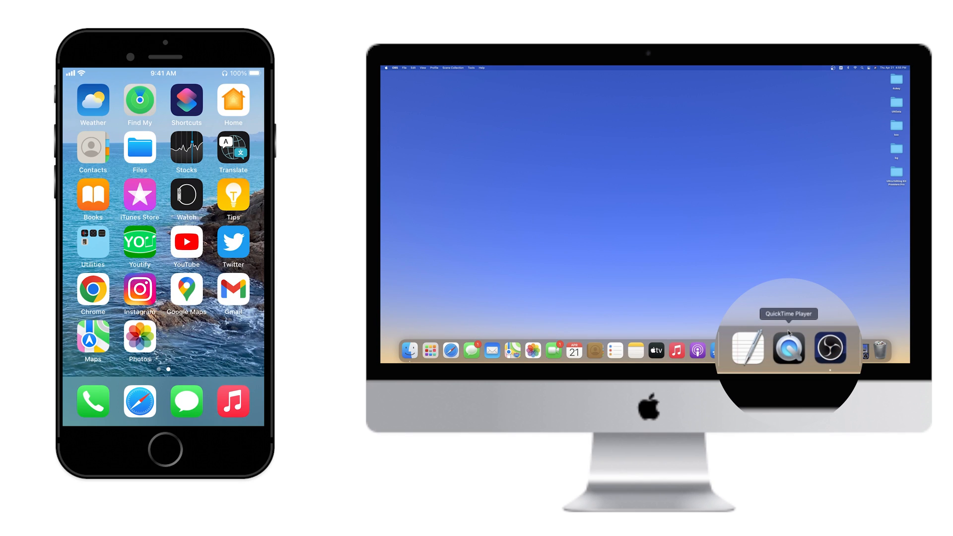
Step: Launch QuickTime Player from the Dock and show the File menu's recording options
click(788, 349)
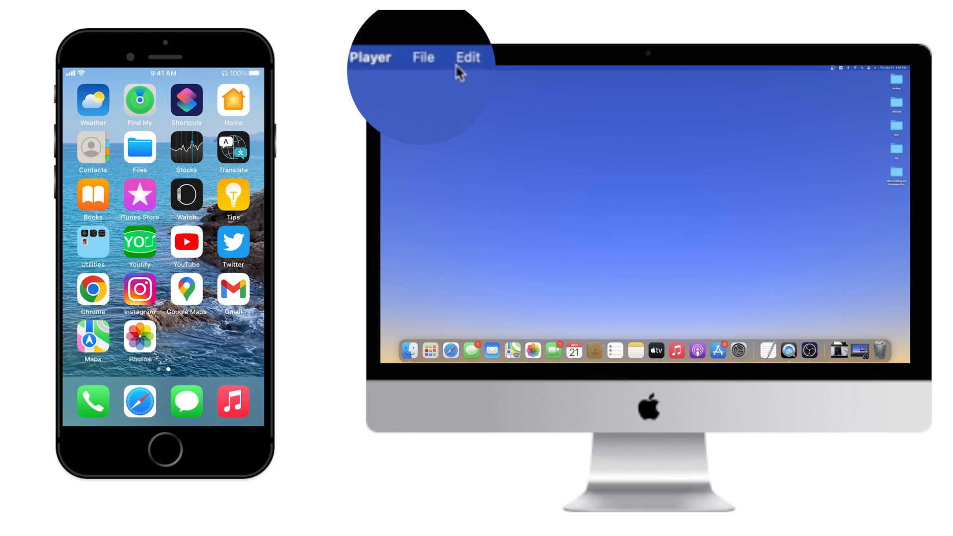
click(423, 56)
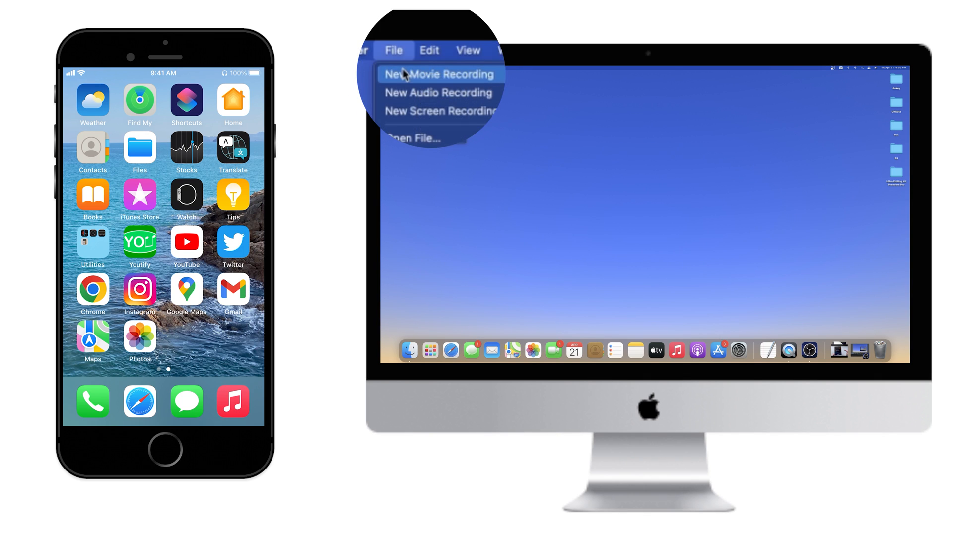
Step: Start a New Movie Recording with Tenorshare (the iPhone) as camera and browse Photos on the iPhone
click(439, 75)
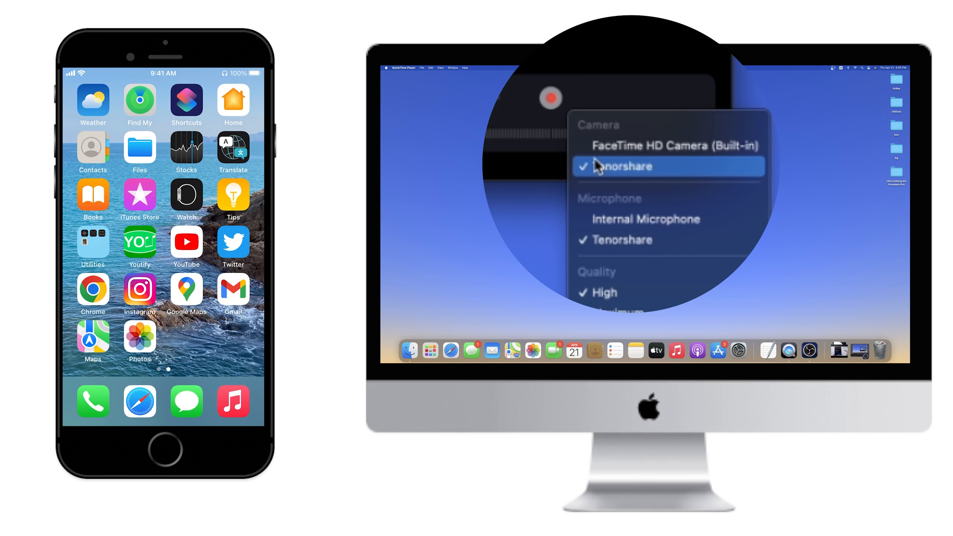
click(632, 166)
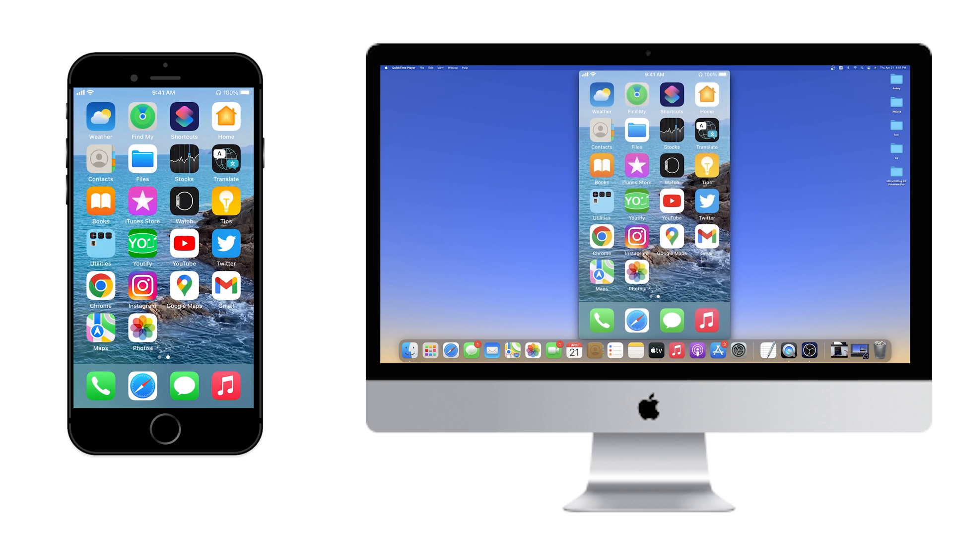
click(143, 330)
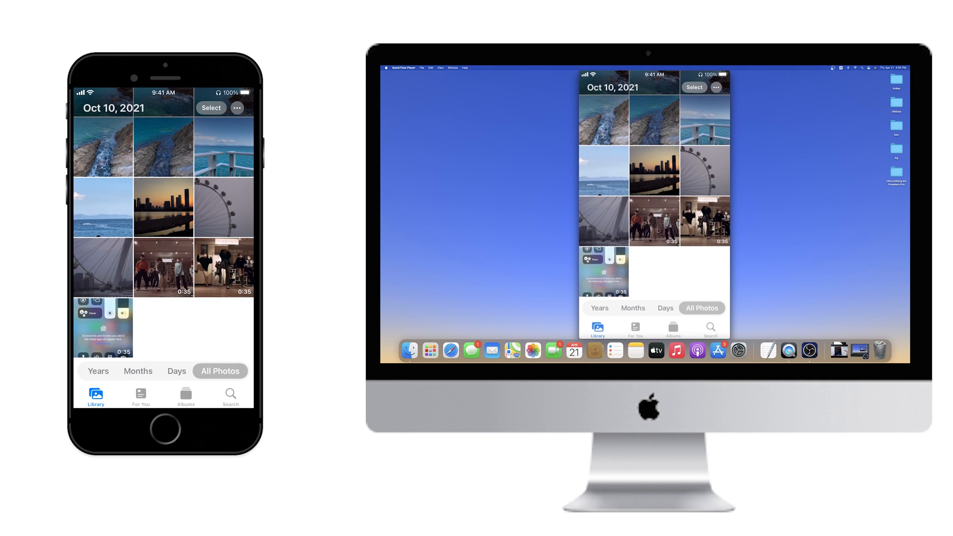
scroll(up, 3)
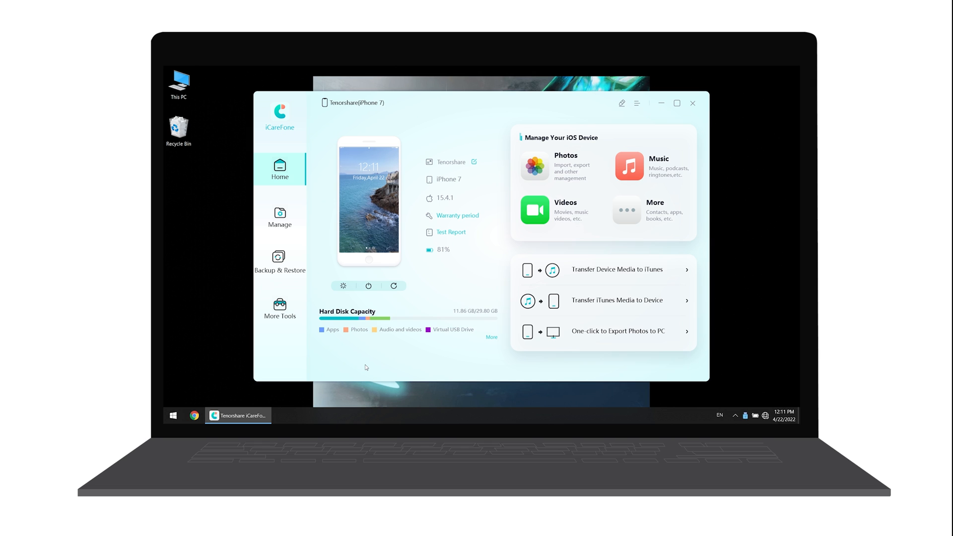
mouse_move(292, 322)
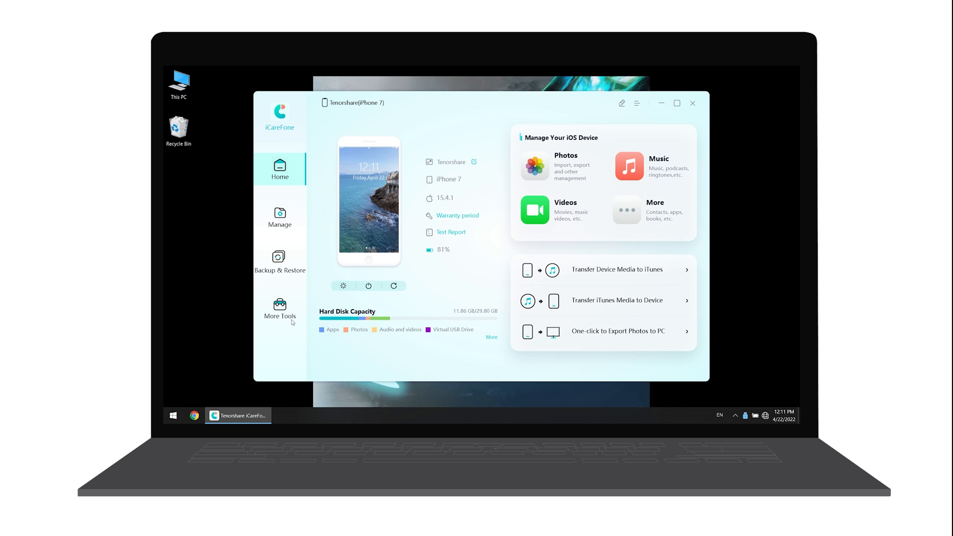
Step: From More Tools, start Real-Time Screen and show the mirrored iPhone 7 full screen
click(280, 310)
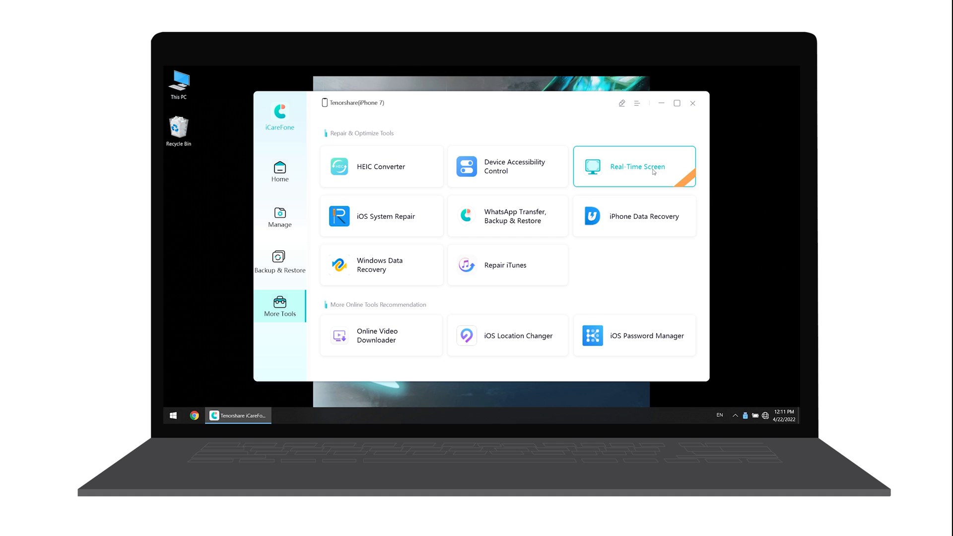
click(635, 166)
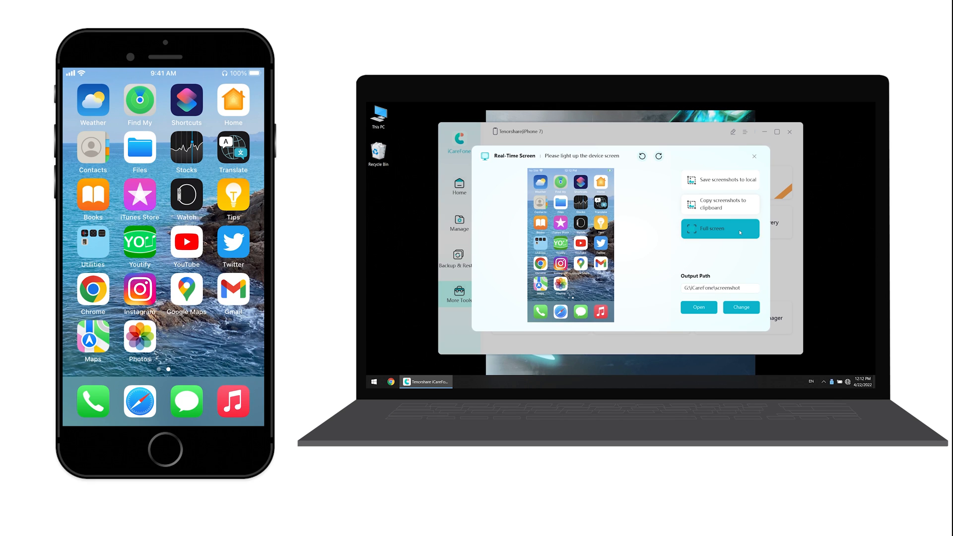
click(719, 228)
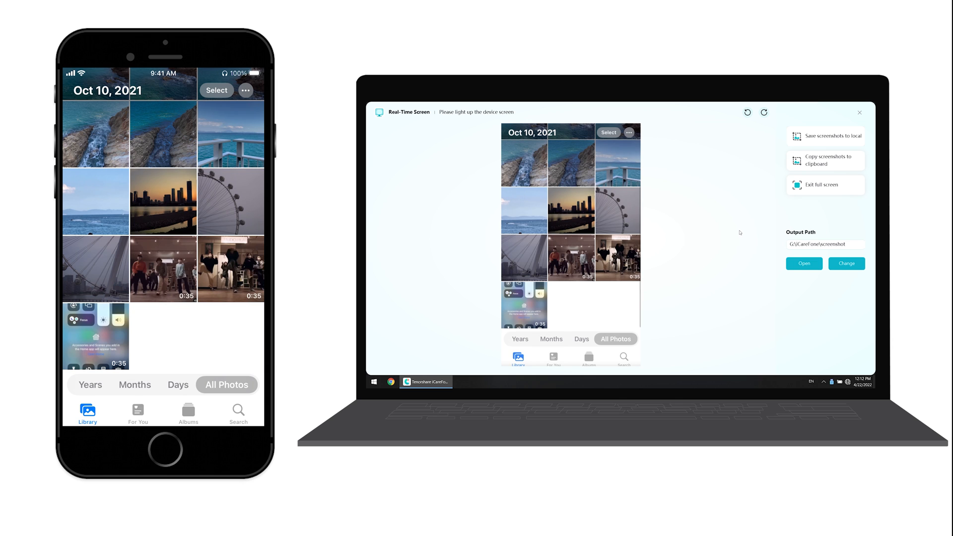
Step: Scroll the iPhone's Photos library and play a dance video while the full-screen mirror follows
scroll(up, 3)
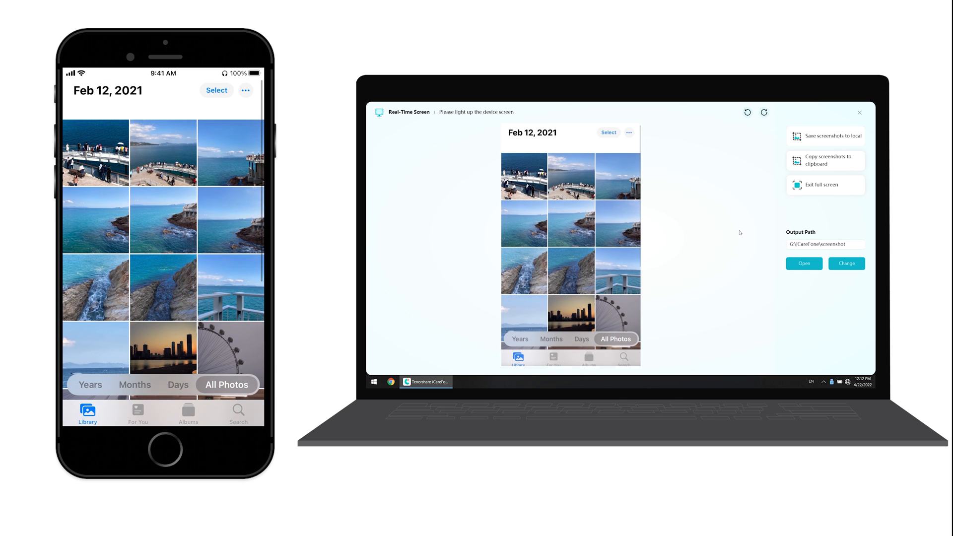
scroll(down, 3)
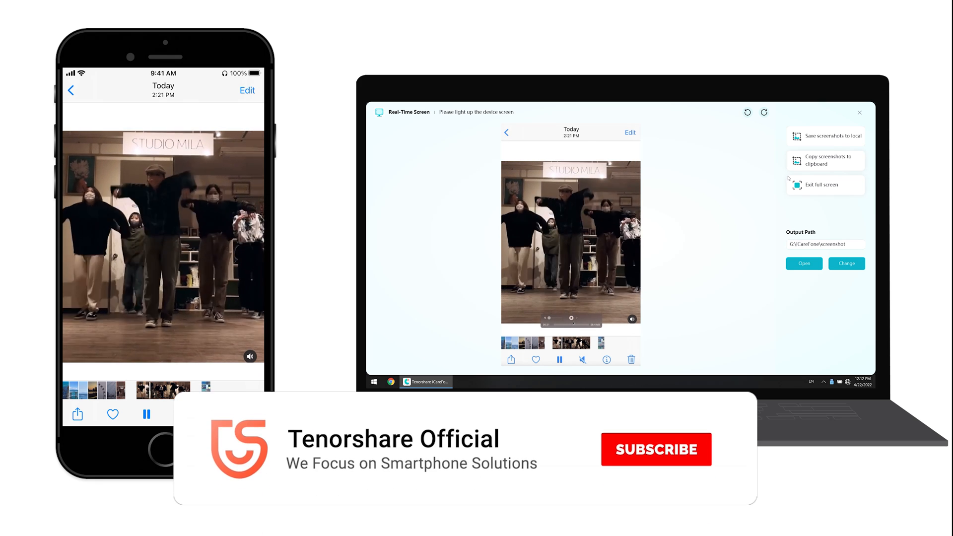
click(656, 449)
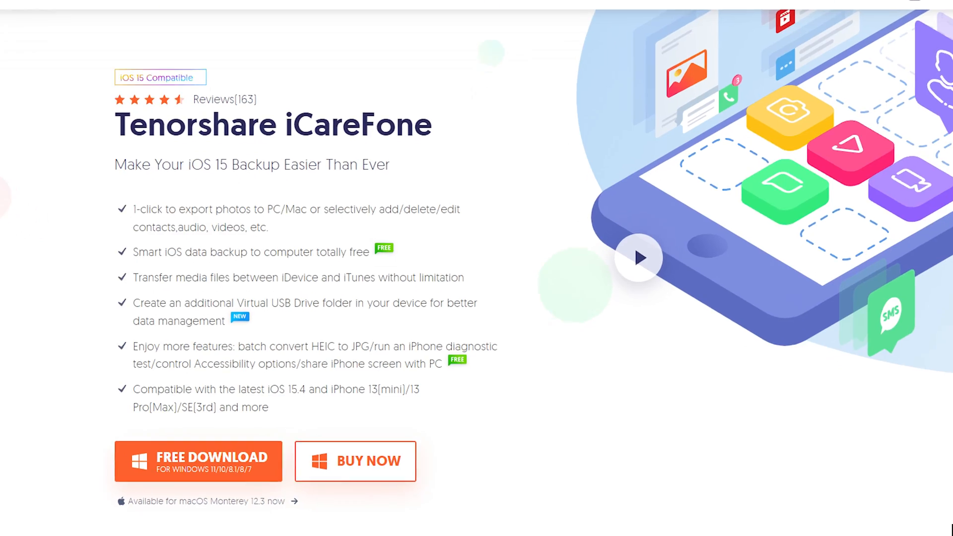
Step: Go to BUY NOW and view the 1 Month, 1 Year and Lifetime iCareFone licence prices
click(355, 461)
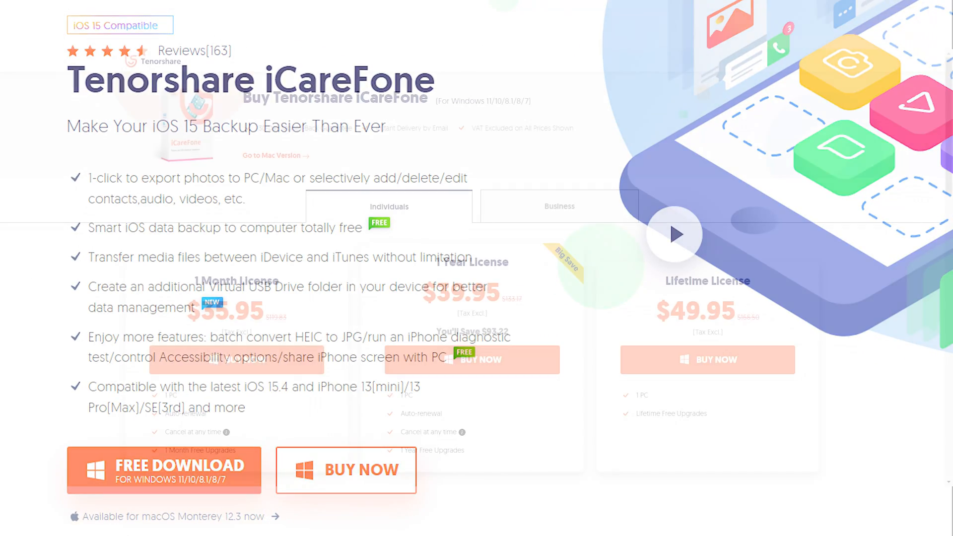
scroll(down, 3)
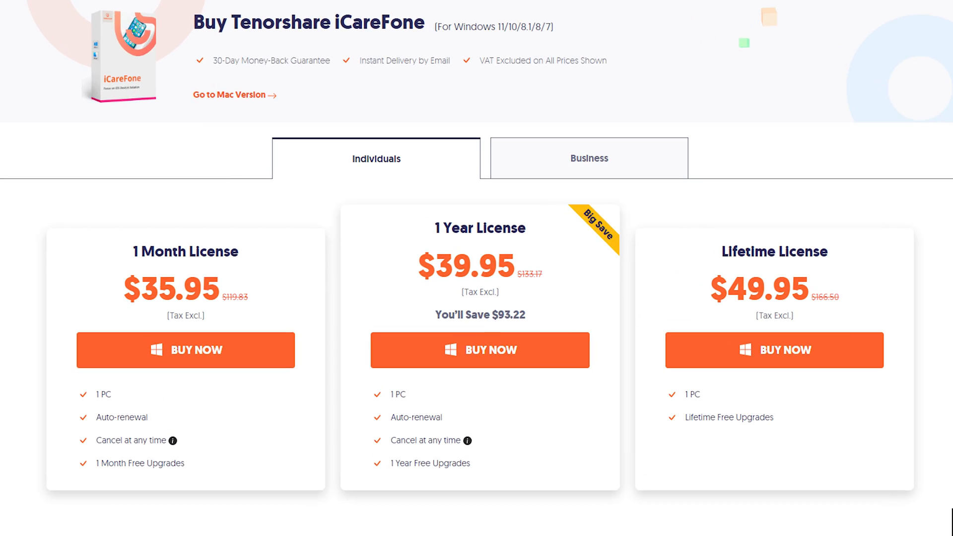